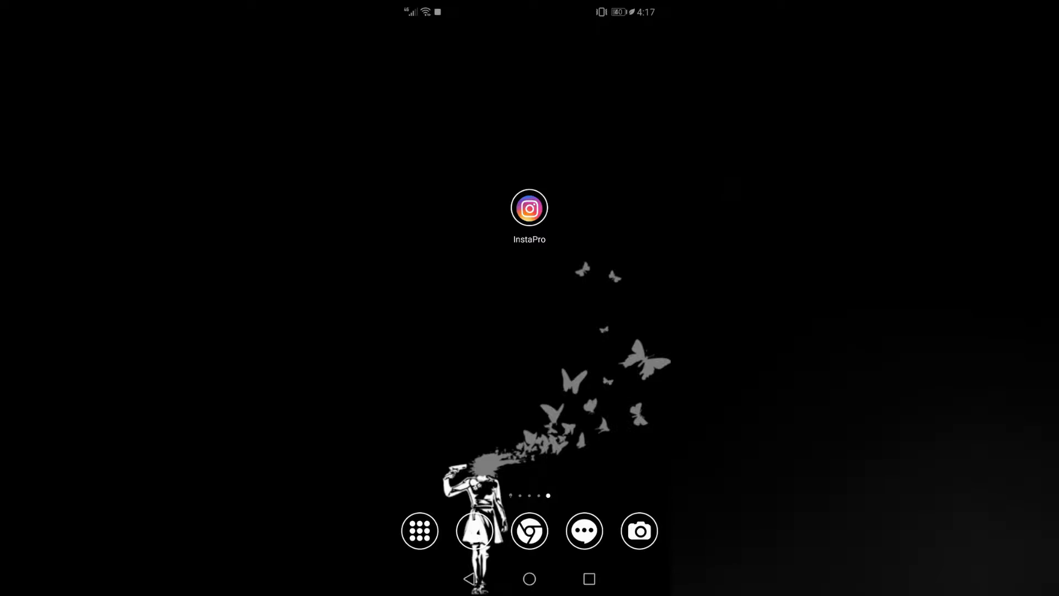
- Launch InstaPro and reach the Don't follow you back list from Following
click(528, 208)
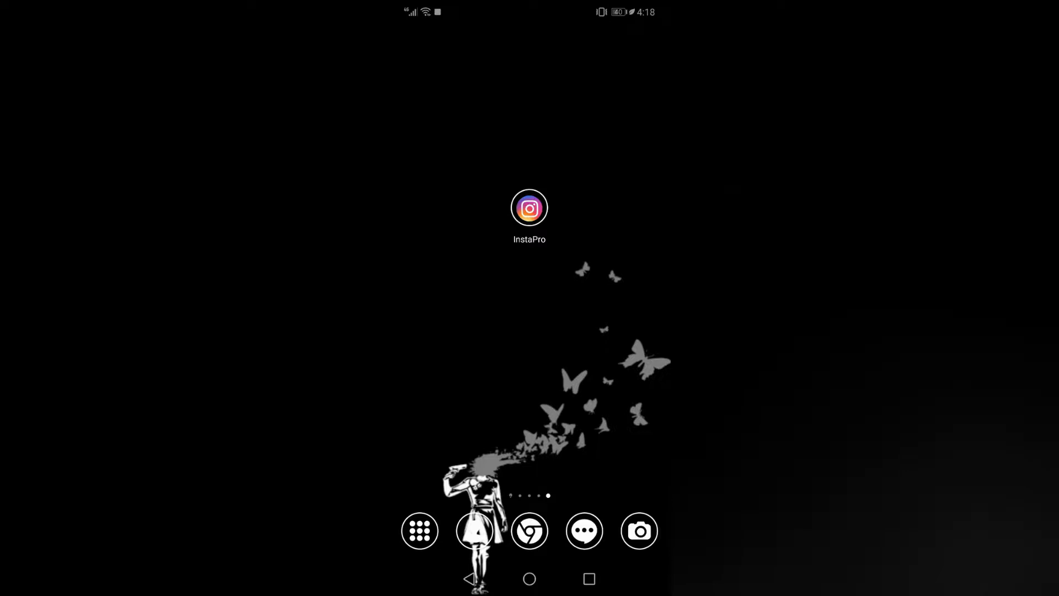
click(528, 208)
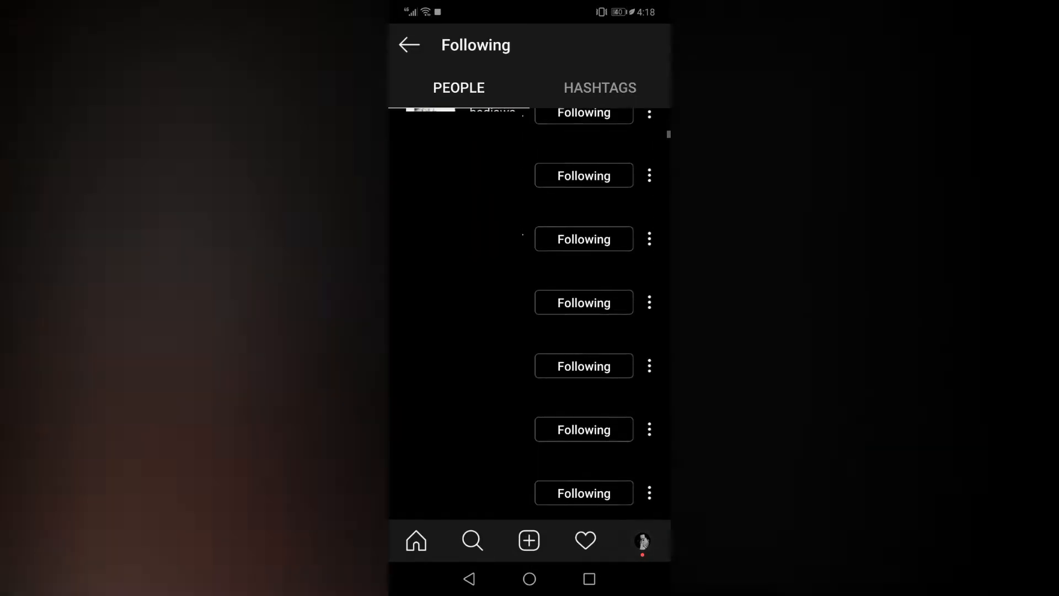
scroll(down, 3)
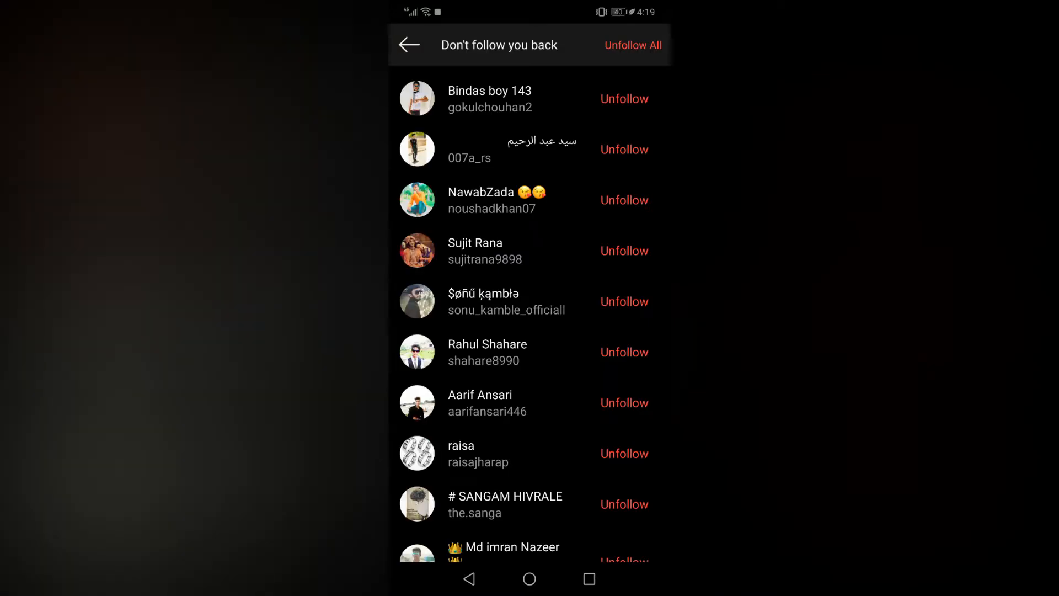
scroll(down, 3)
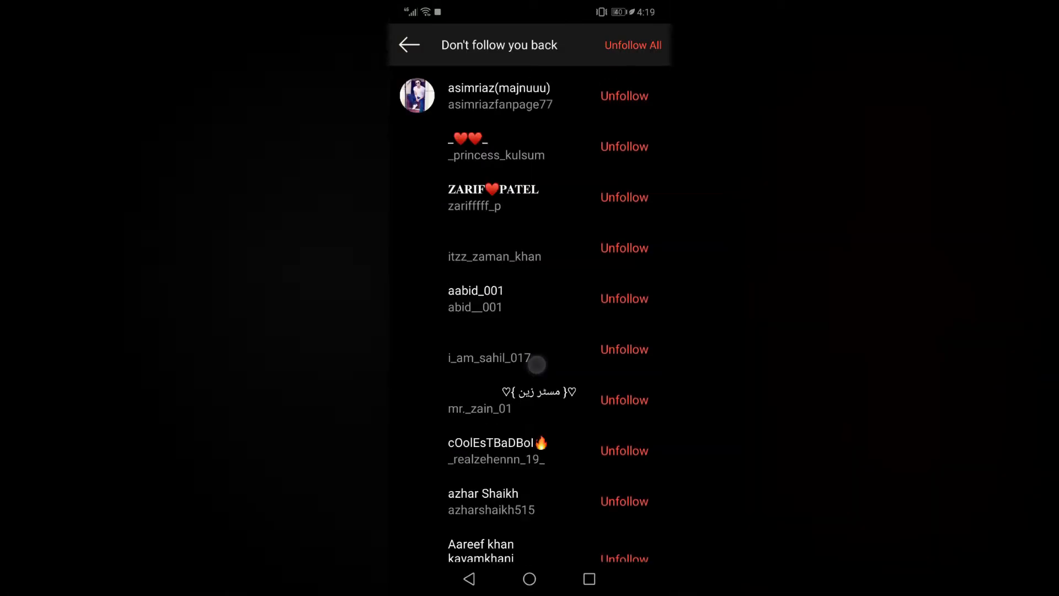
scroll(down, 3)
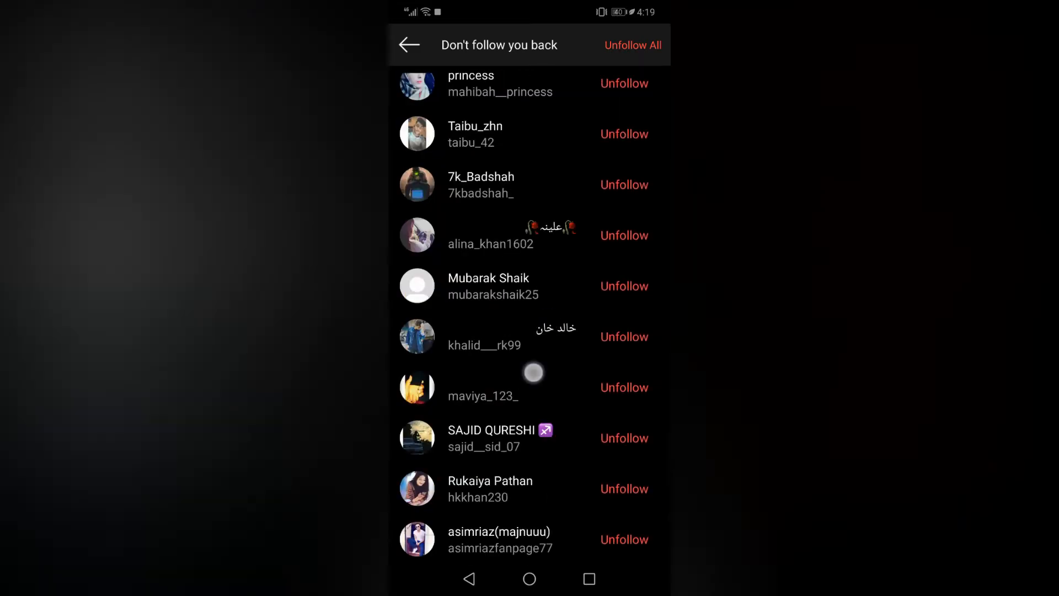
scroll(down, 3)
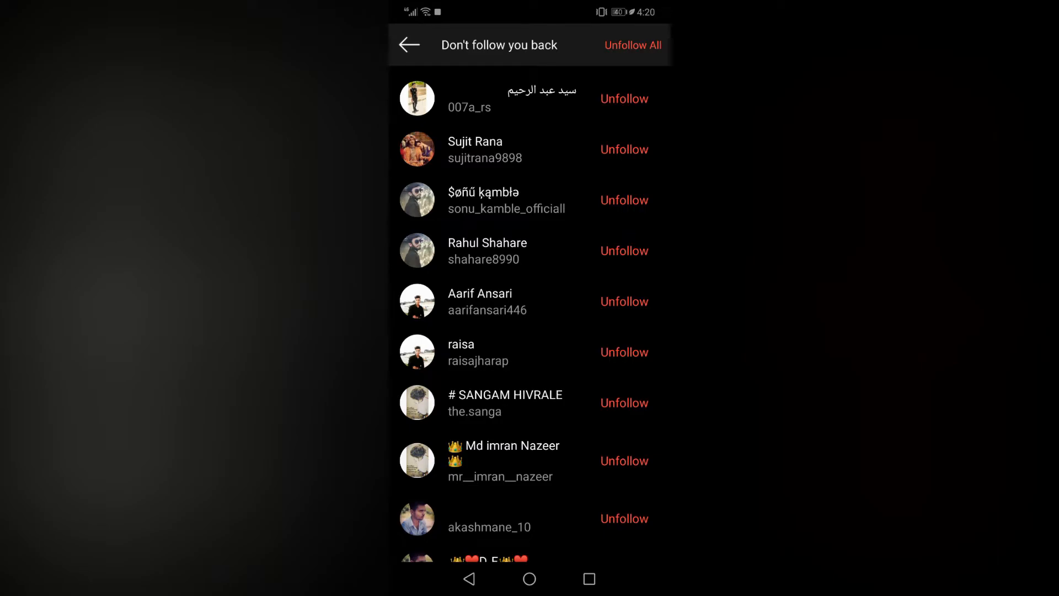
click(622, 301)
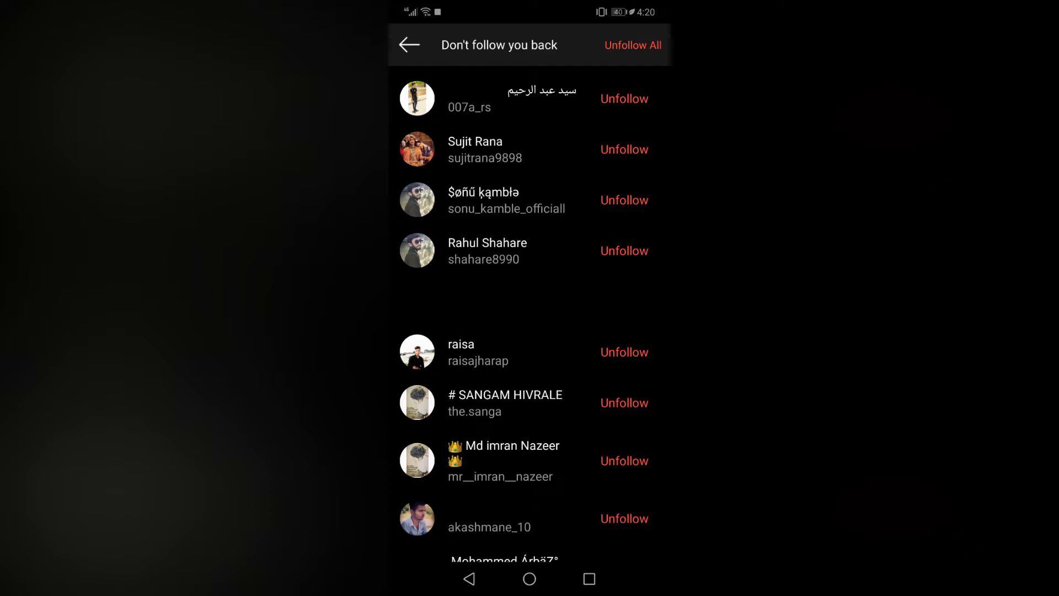
click(409, 44)
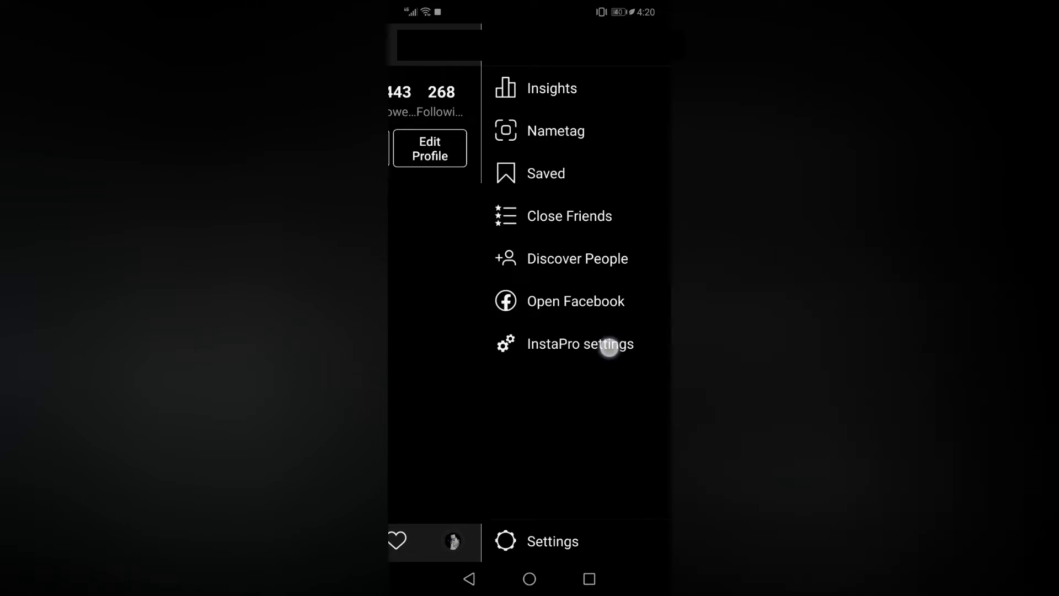
- Browse the InstaPro settings list with Privacy, General settings and Unfollowings tracker
click(580, 344)
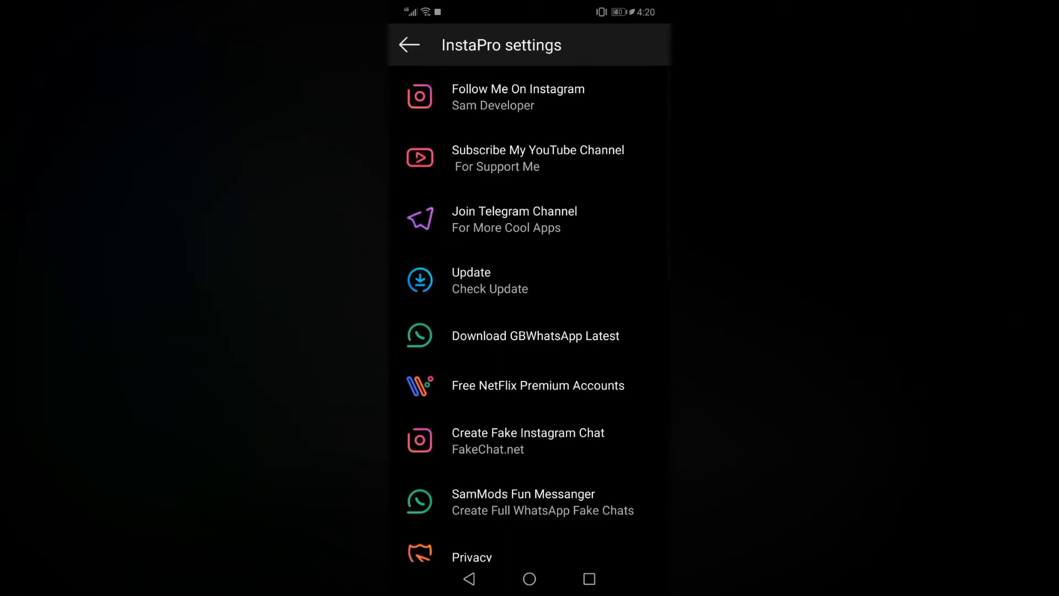
scroll(down, 3)
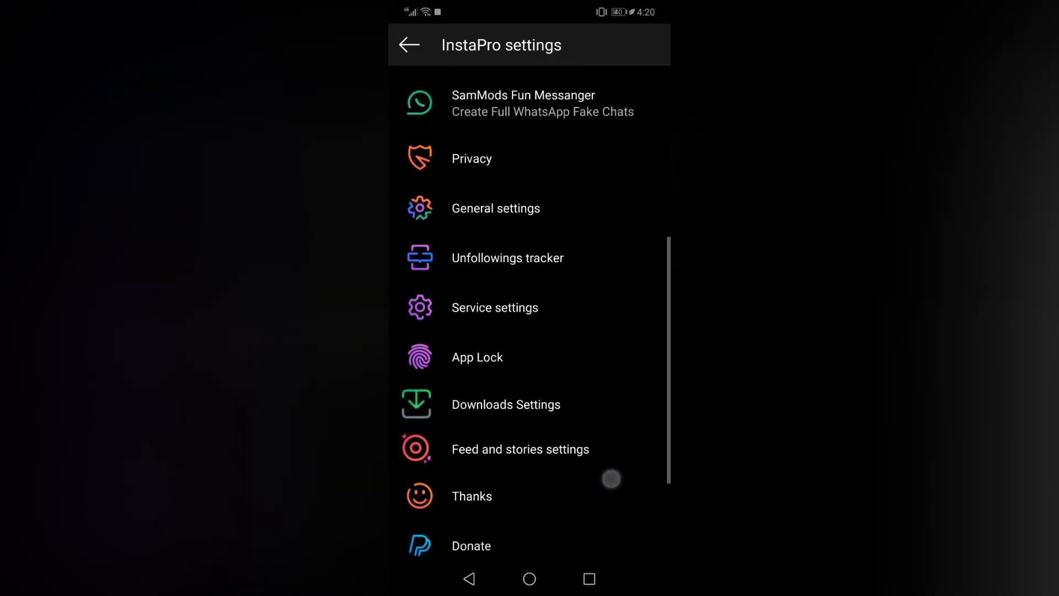
scroll(down, 3)
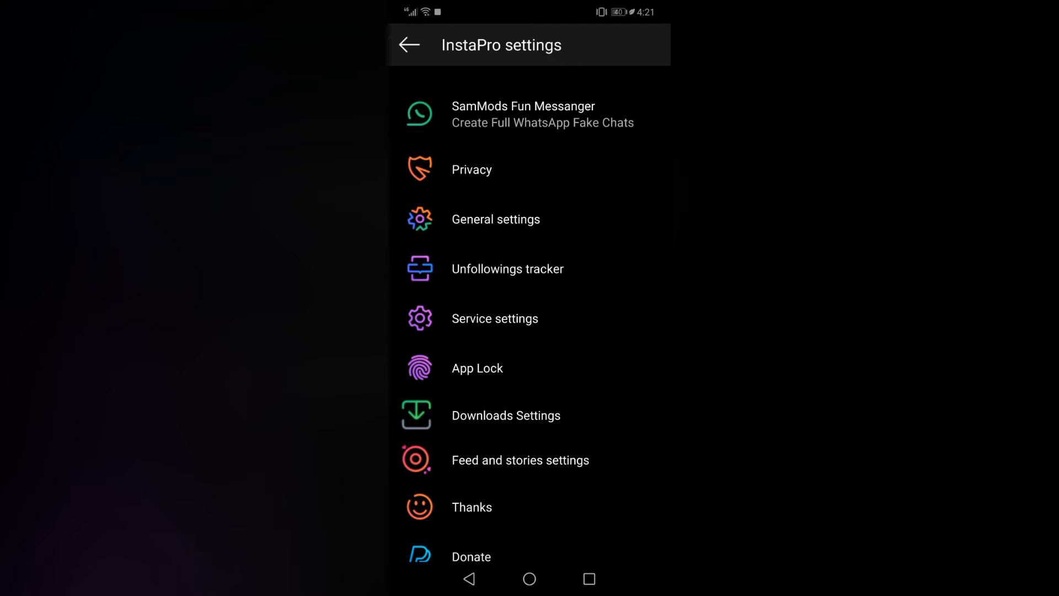
click(471, 170)
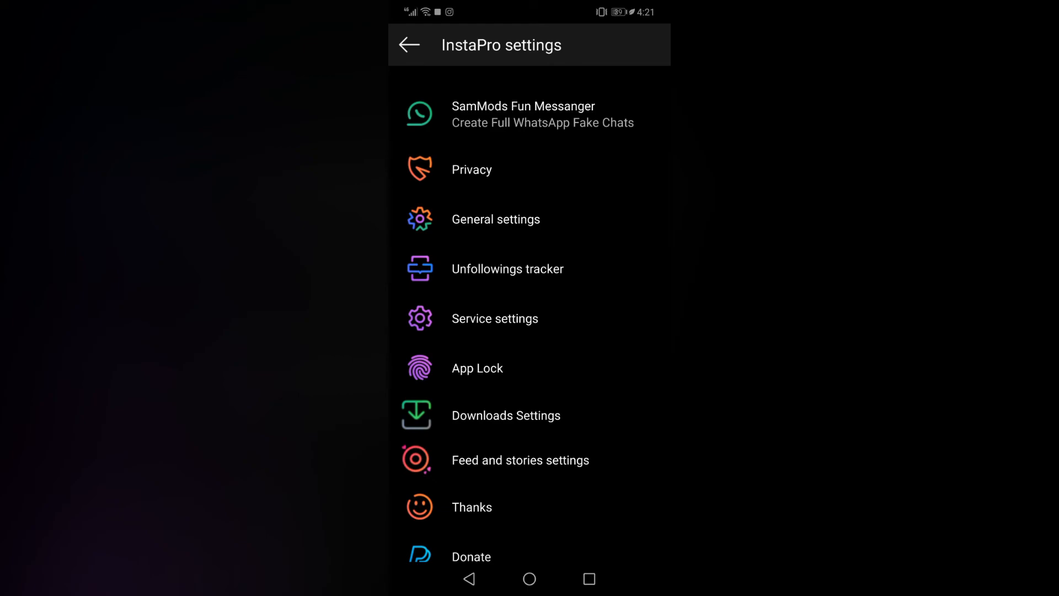
scroll(down, 3)
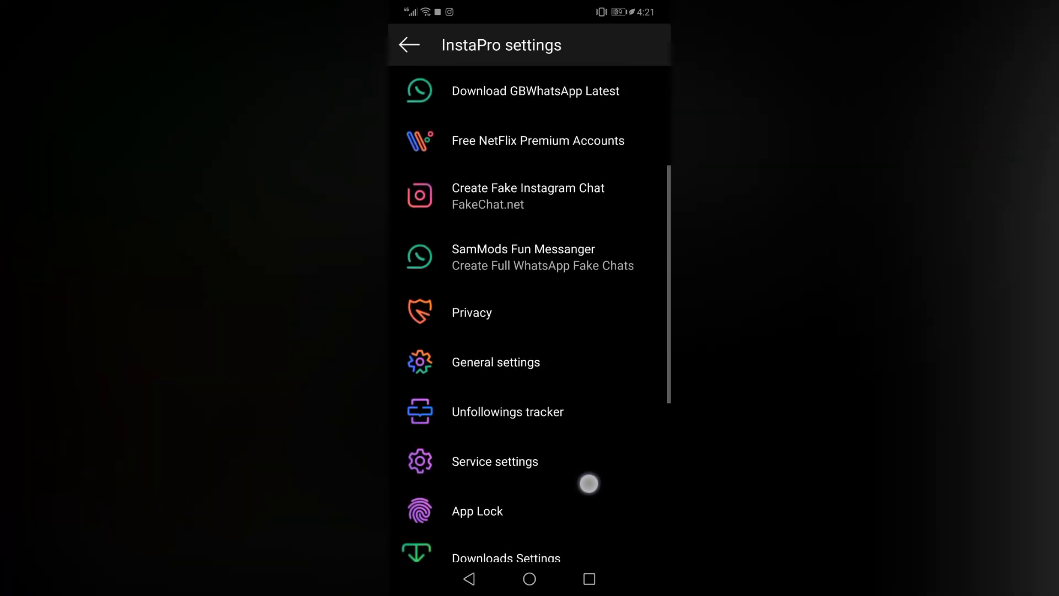